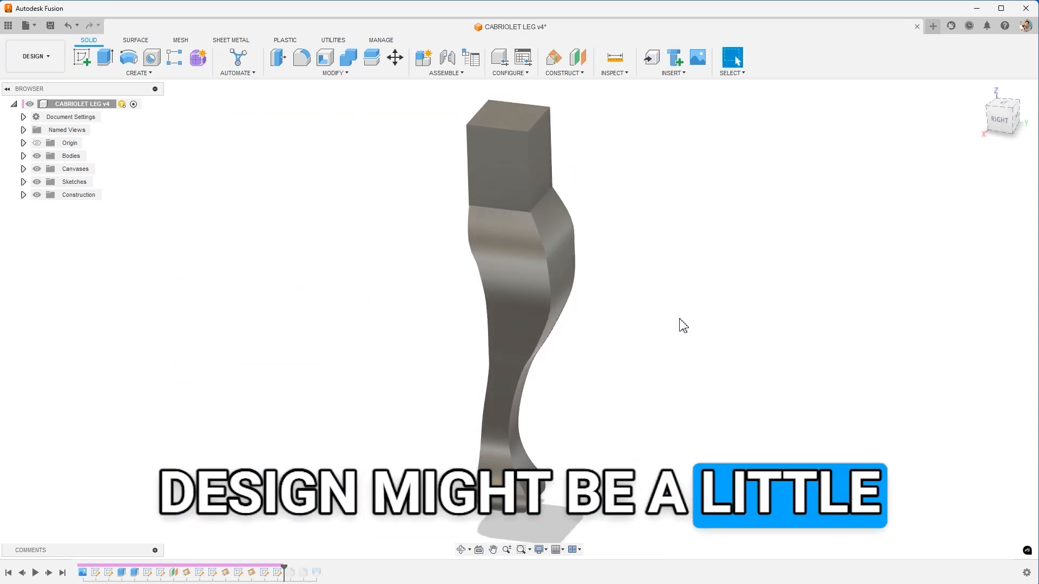
{"action": "mouse_move", "coordinate": [745, 163]}
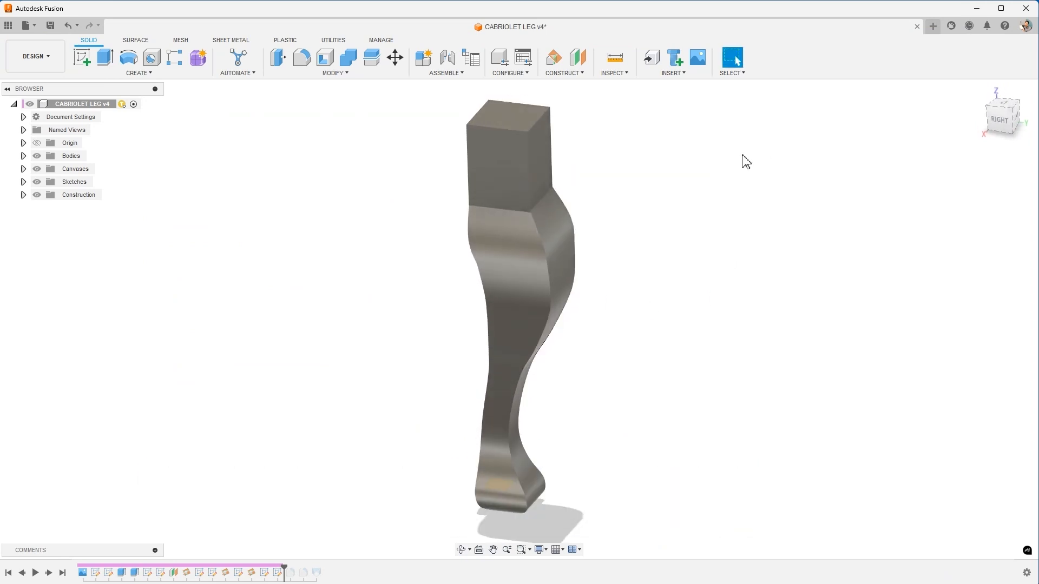
{"action": "mouse_move", "coordinate": [368, 230]}
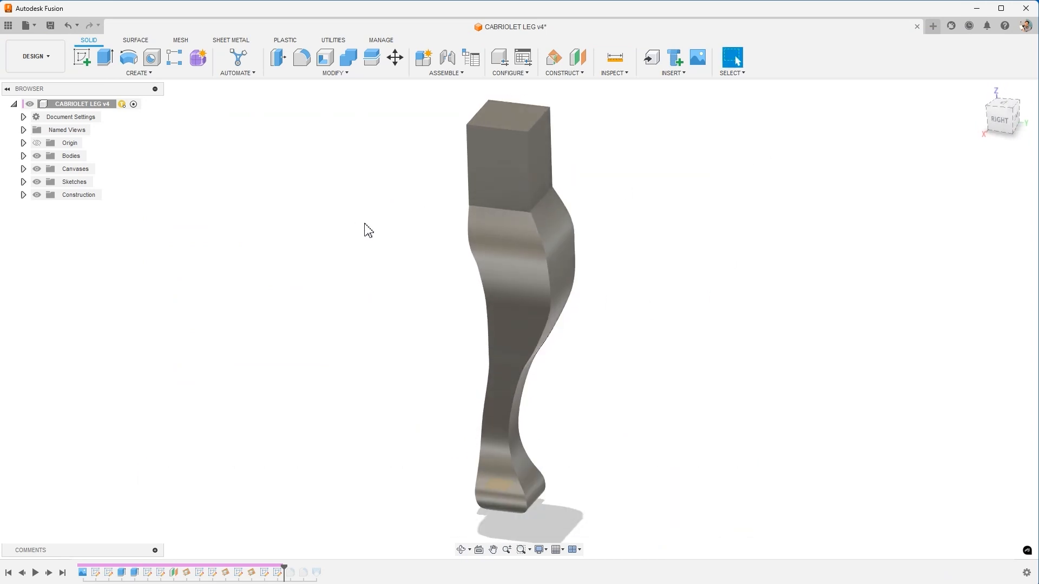
{"action": "mouse_move", "coordinate": [373, 242]}
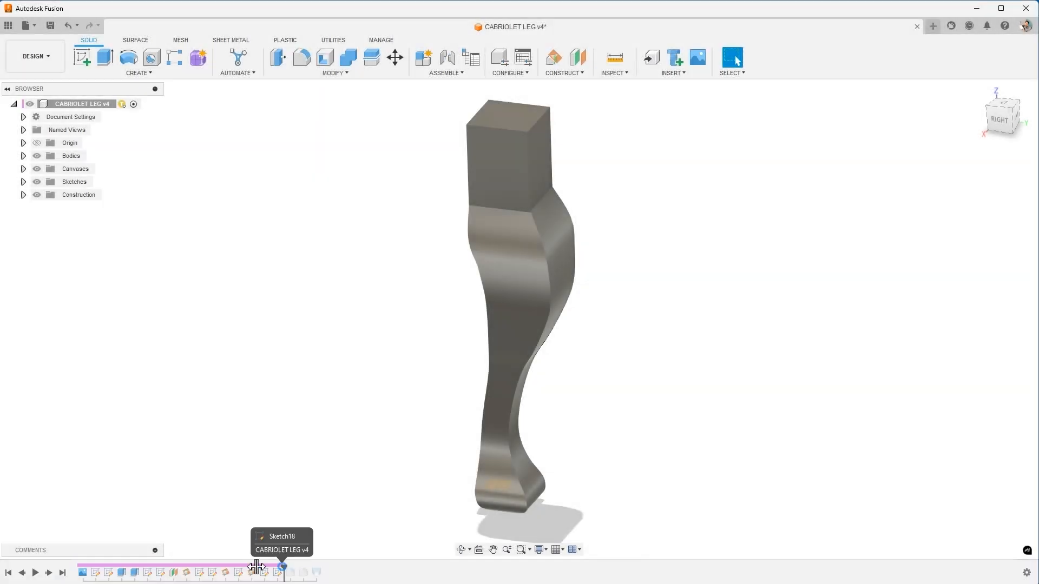
Step: Roll the design history back to the start and save the ashlar.com leg drawing image
{"action": "left_click", "coordinate": [9, 573]}
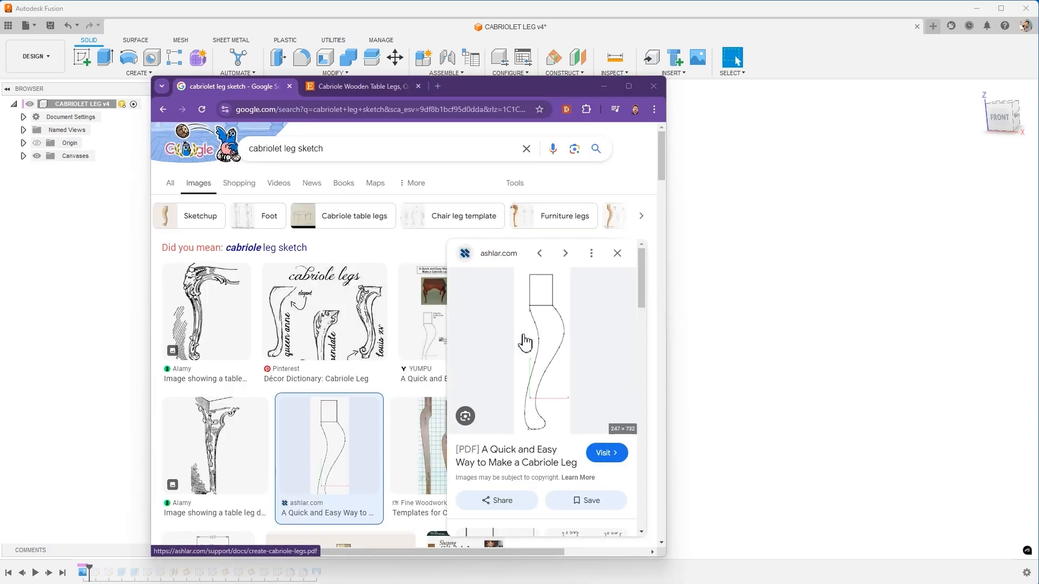
{"action": "right_click", "coordinate": [542, 338]}
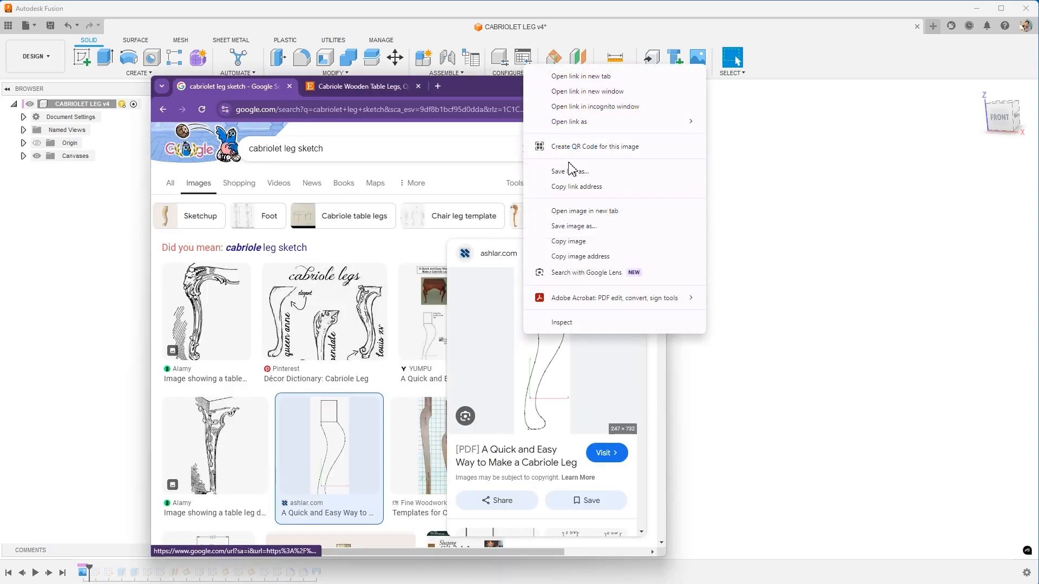
{"action": "left_click", "coordinate": [573, 226]}
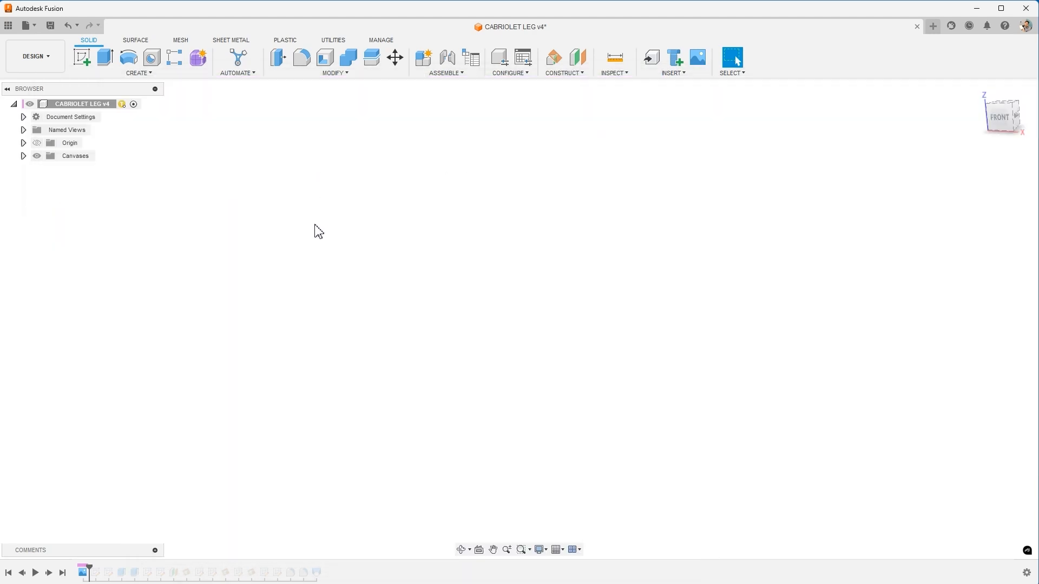
{"action": "mouse_move", "coordinate": [82, 57]}
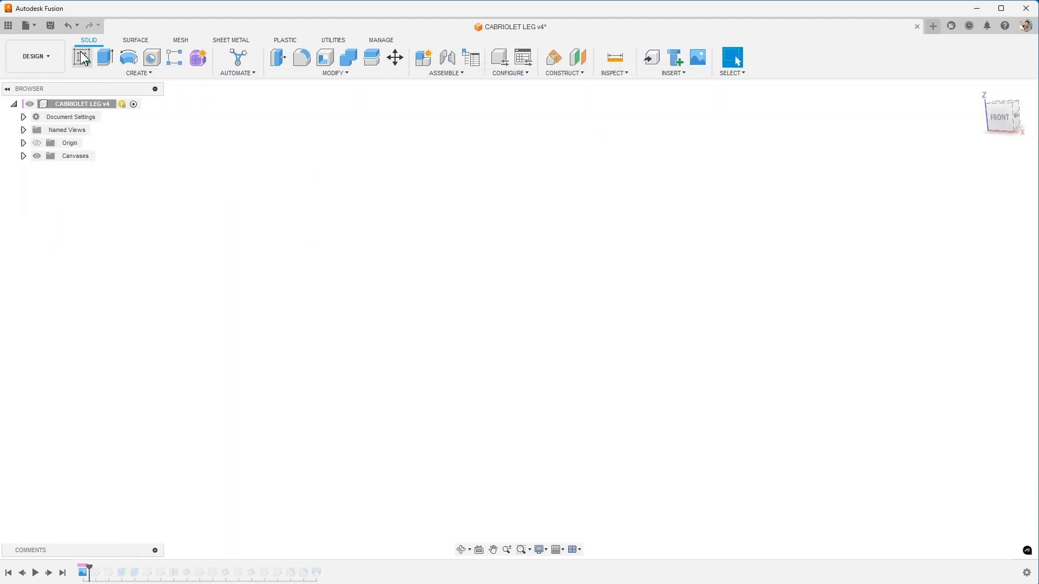
Step: Insert a canvas from the downloaded leg.png file via the 'canvas' command search
{"action": "left_click", "coordinate": [81, 57]}
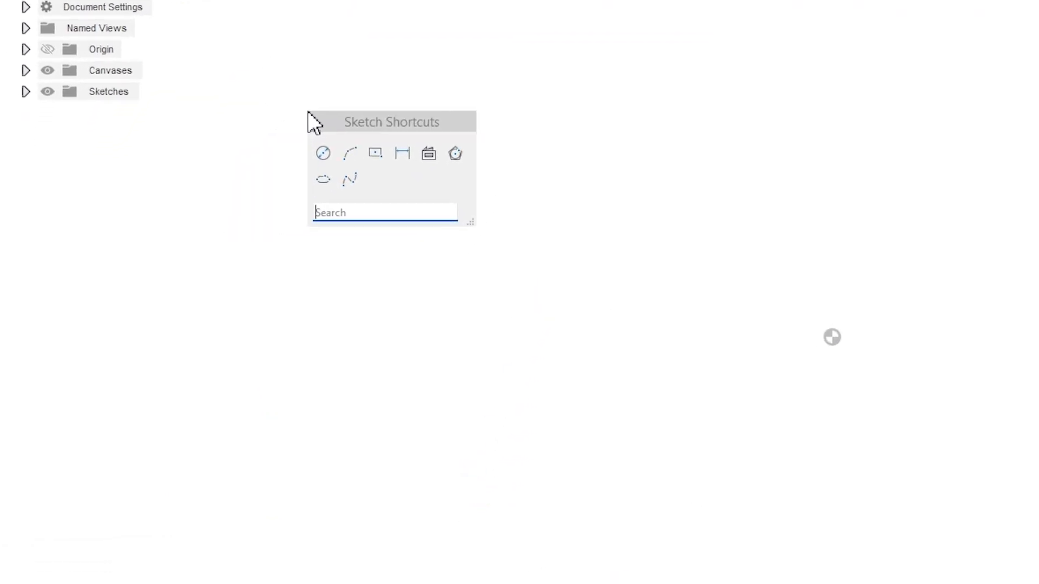
{"action": "type", "text": "canvas"}
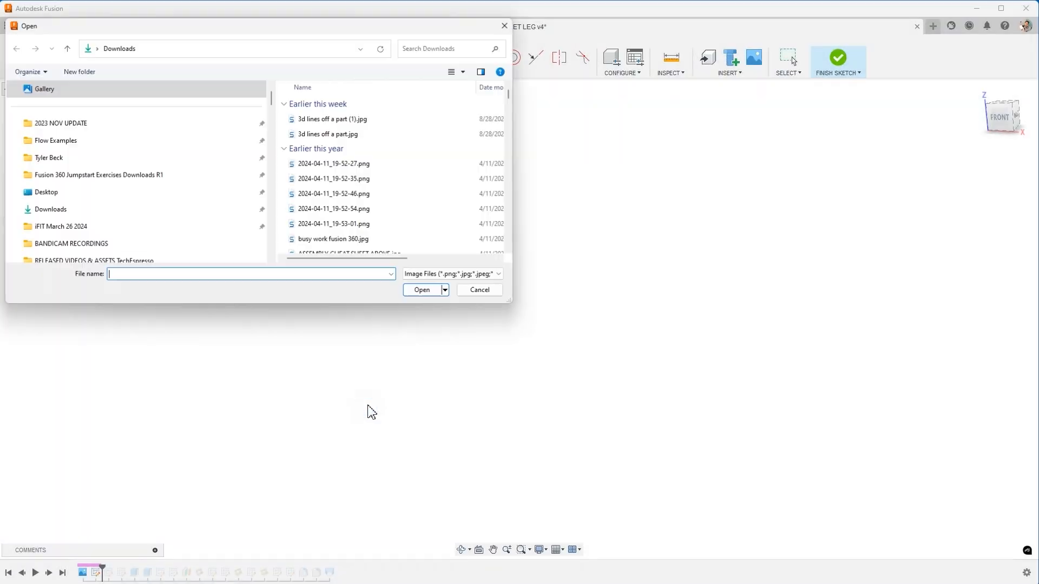
{"action": "left_click", "coordinate": [421, 290]}
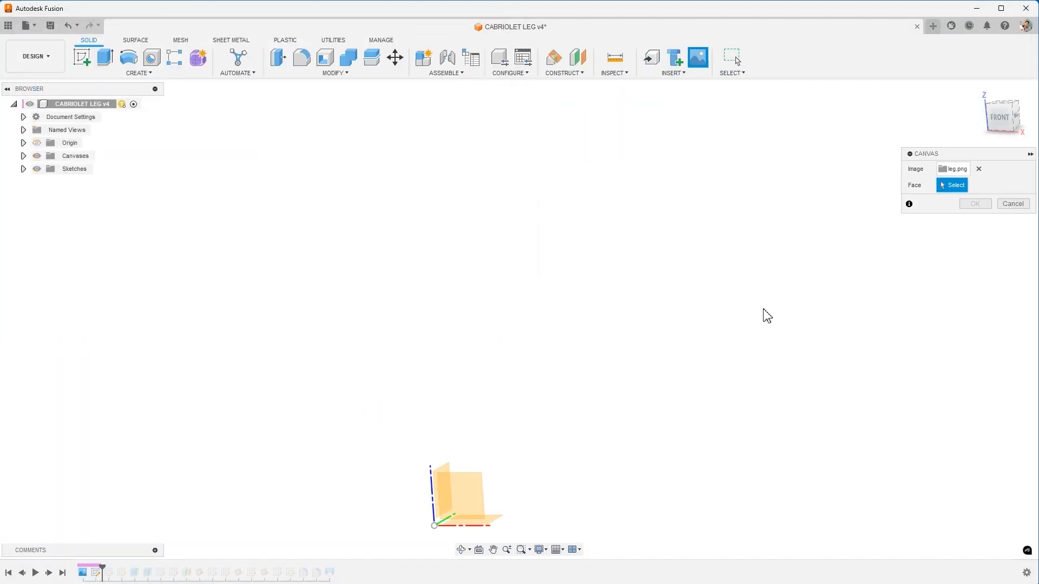
Step: Place the leg canvas on the XZ front plane, flipped vertically and horizontally, beside the origin
{"action": "left_click", "coordinate": [467, 487]}
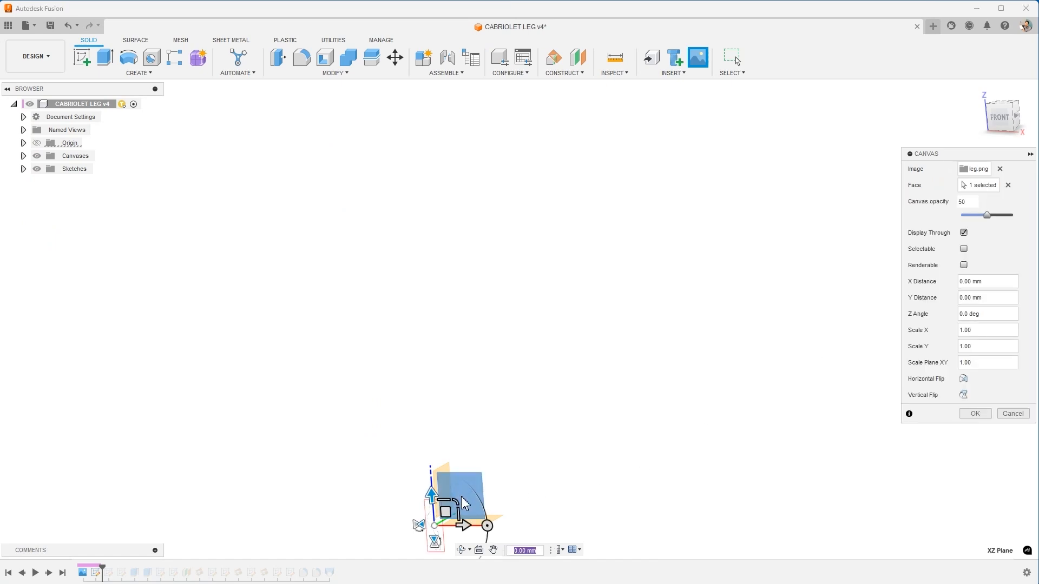
{"action": "mouse_move", "coordinate": [596, 314]}
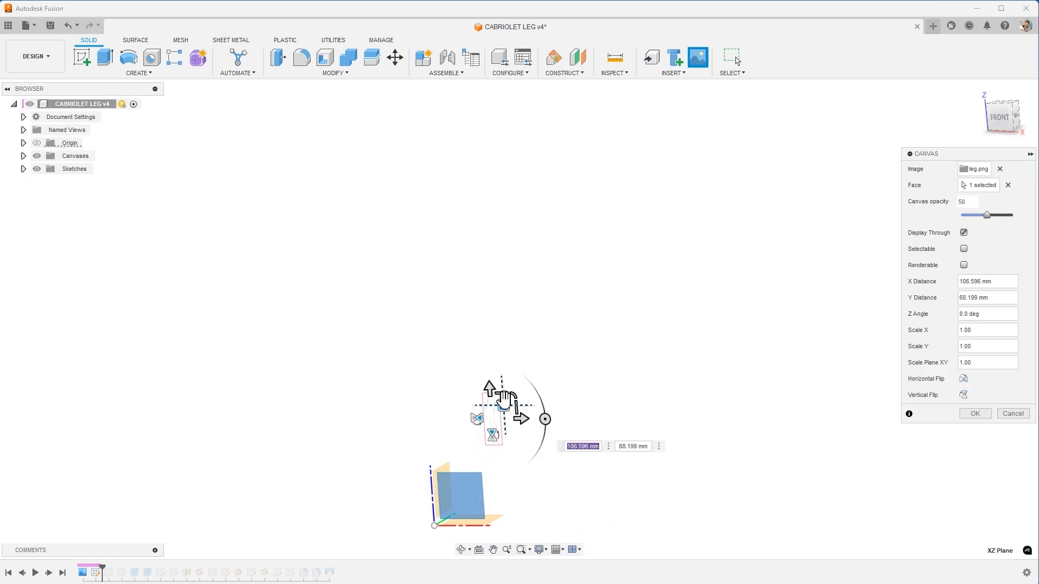
{"action": "mouse_move", "coordinate": [528, 425]}
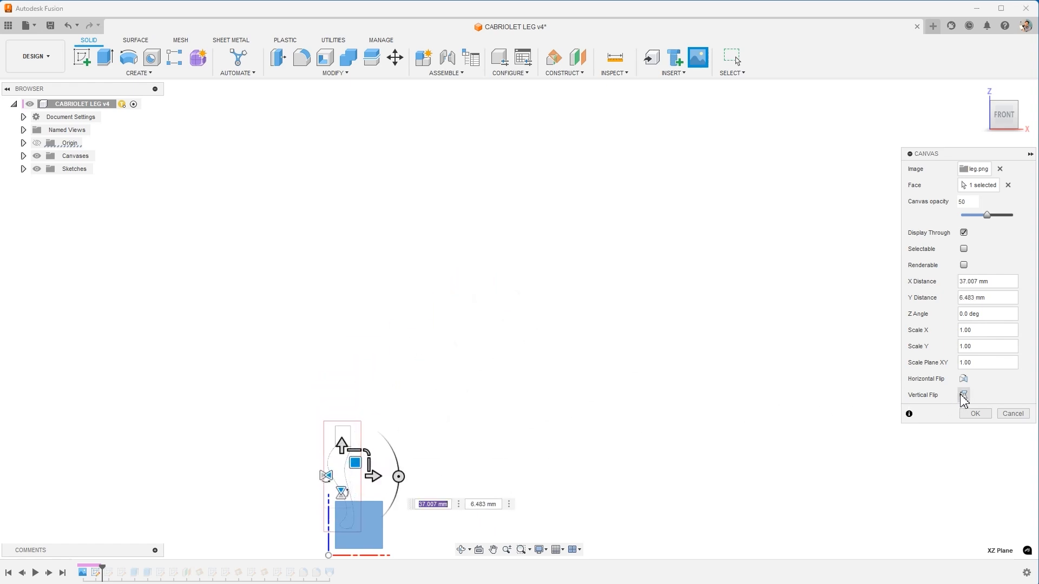
{"action": "left_click", "coordinate": [963, 395]}
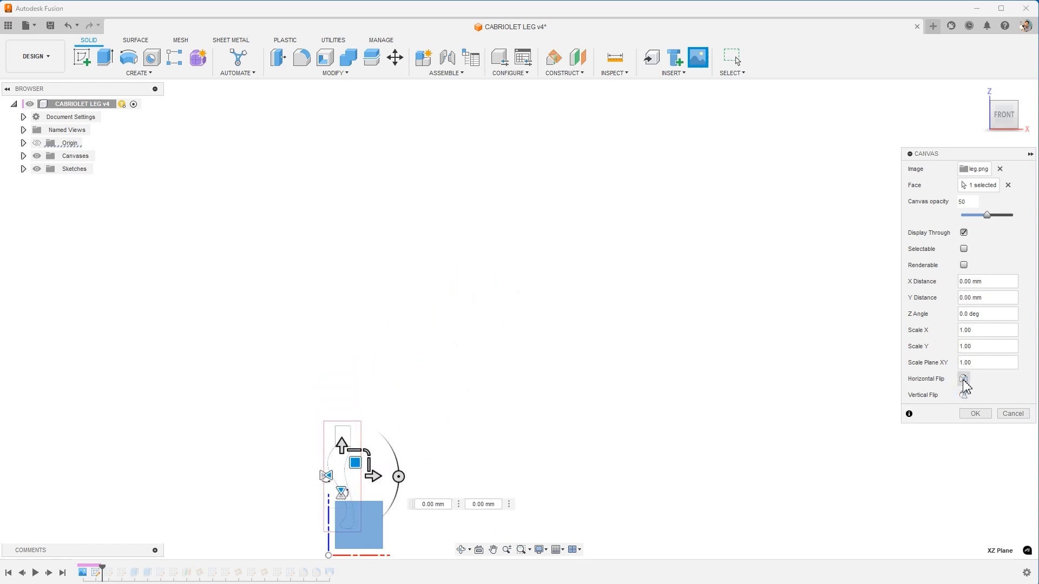
{"action": "left_click", "coordinate": [963, 379]}
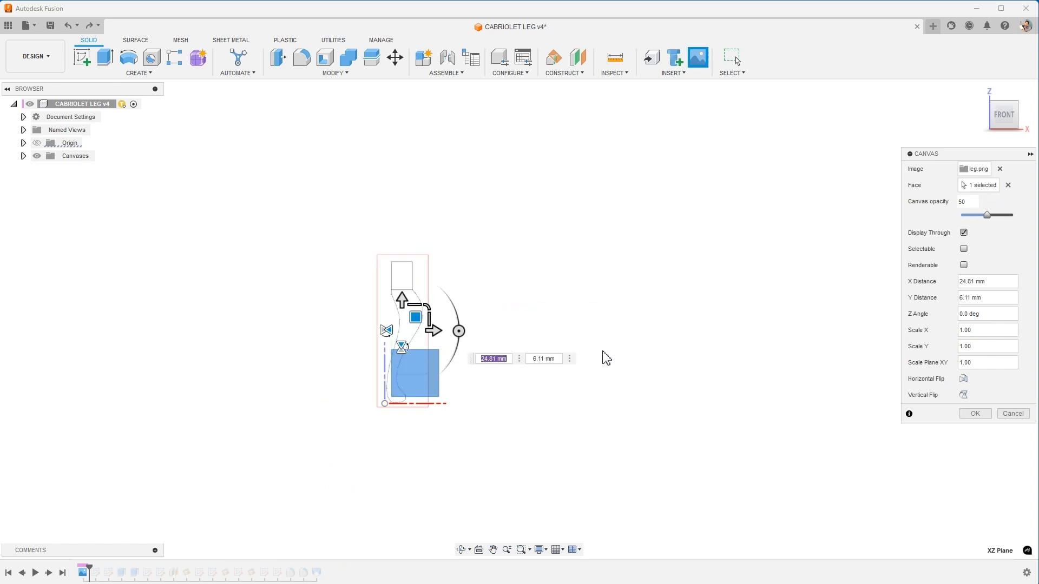
{"action": "left_click", "coordinate": [974, 414]}
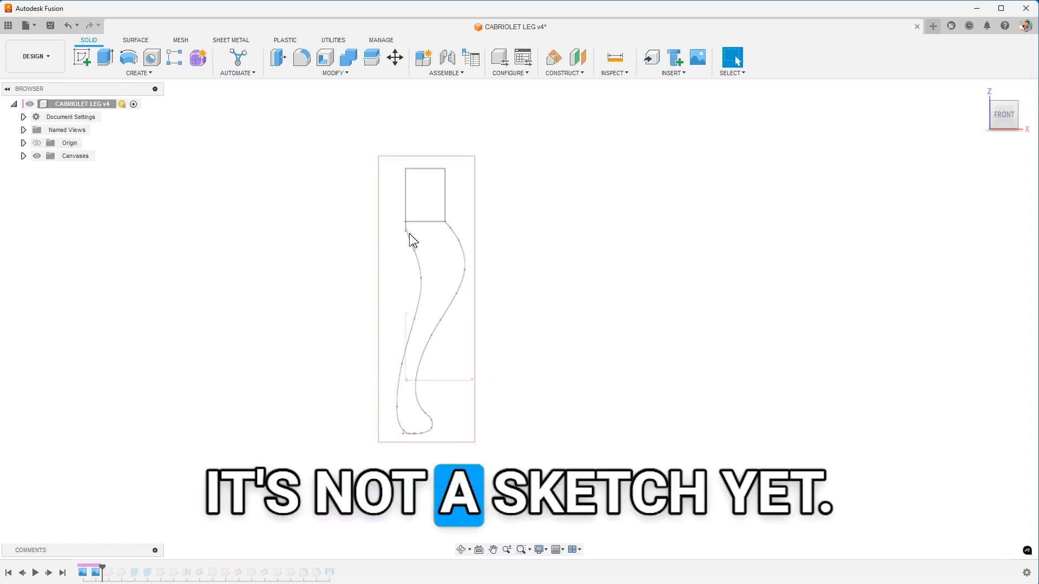
{"action": "mouse_move", "coordinate": [451, 234]}
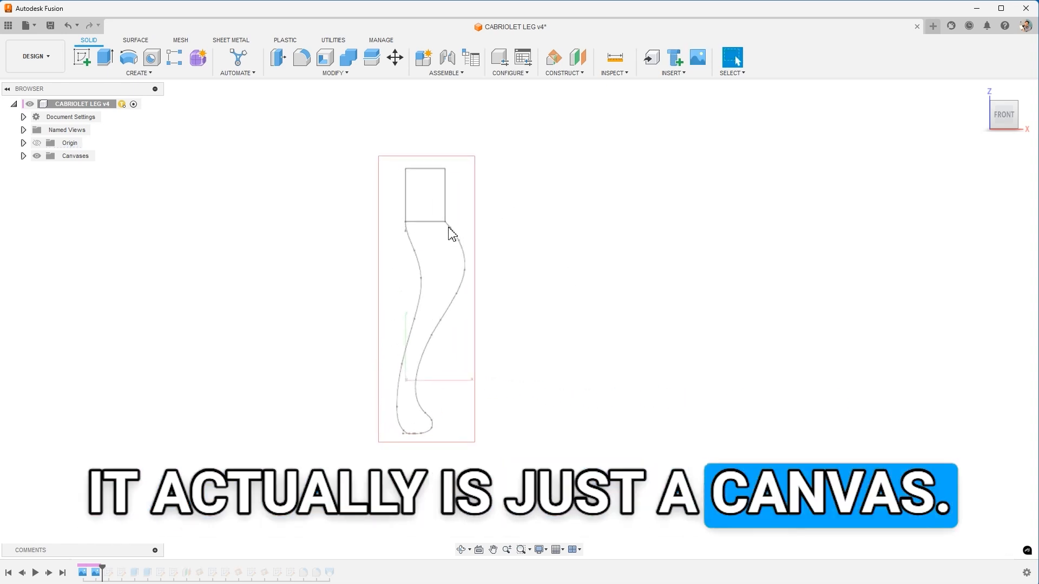
Step: Expand the Canvases folder and bring up the actions for the leg canvas
{"action": "left_click", "coordinate": [23, 156]}
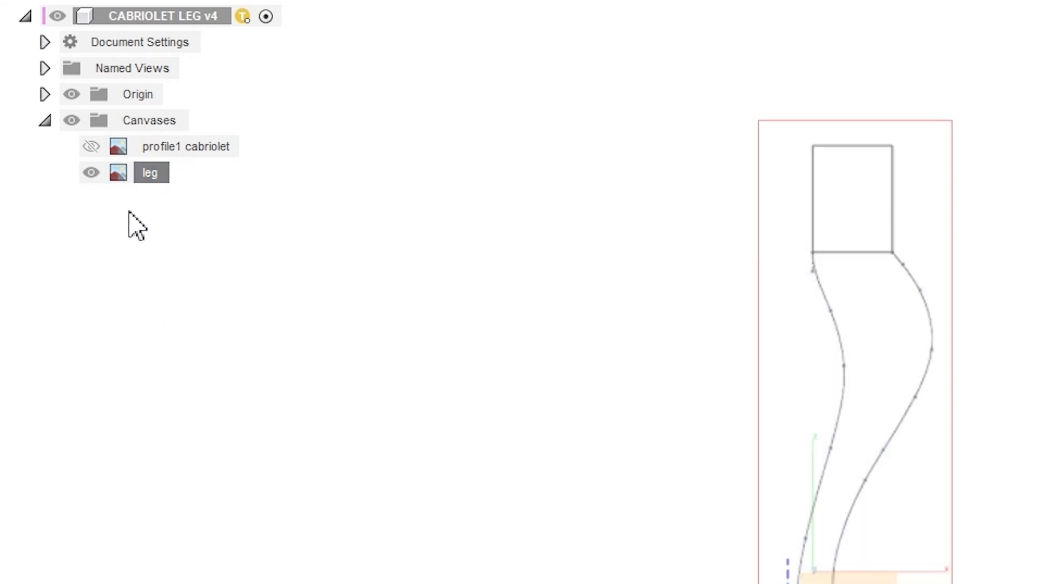
{"action": "right_click", "coordinate": [150, 172]}
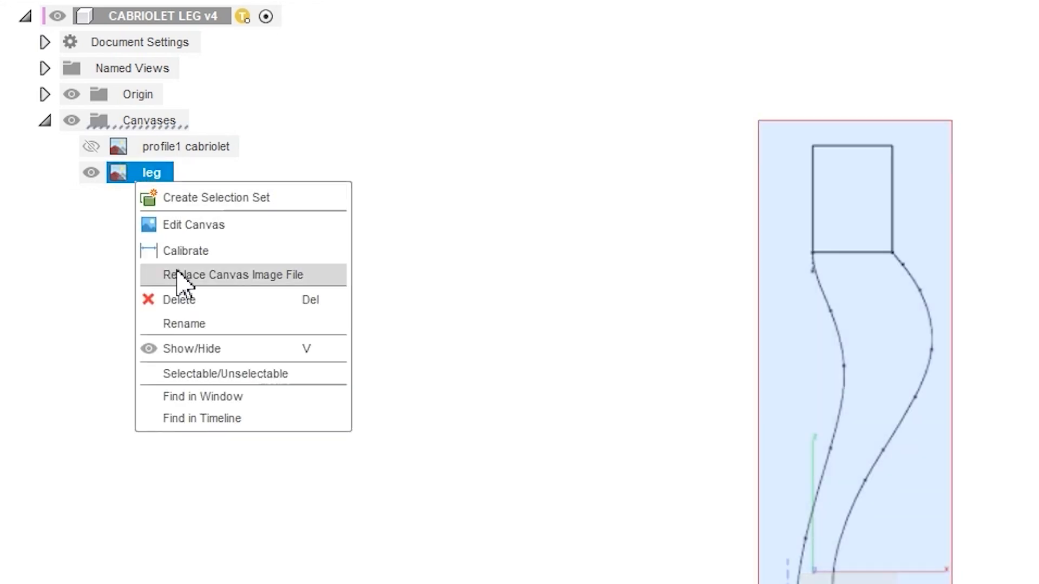
{"action": "mouse_move", "coordinate": [185, 251]}
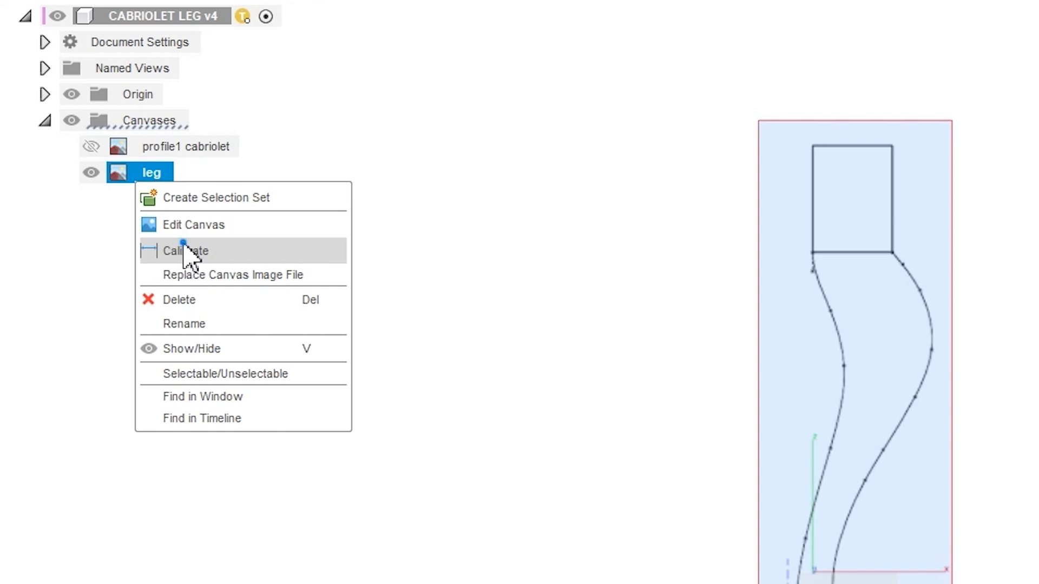
Step: Calibrate the leg canvas height from top to foot to 760 mm
{"action": "left_click", "coordinate": [185, 251]}
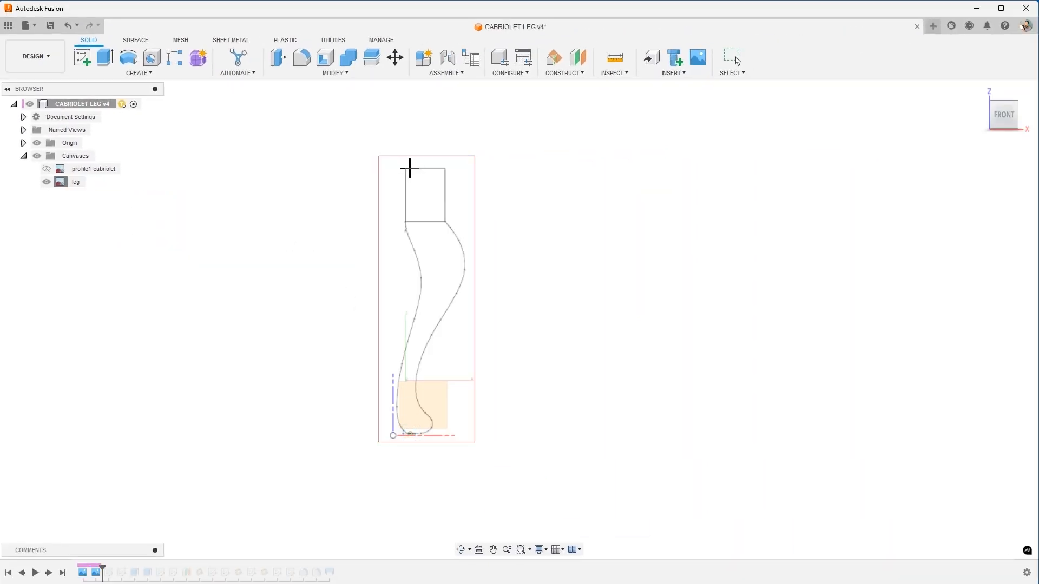
{"action": "left_click", "coordinate": [409, 168]}
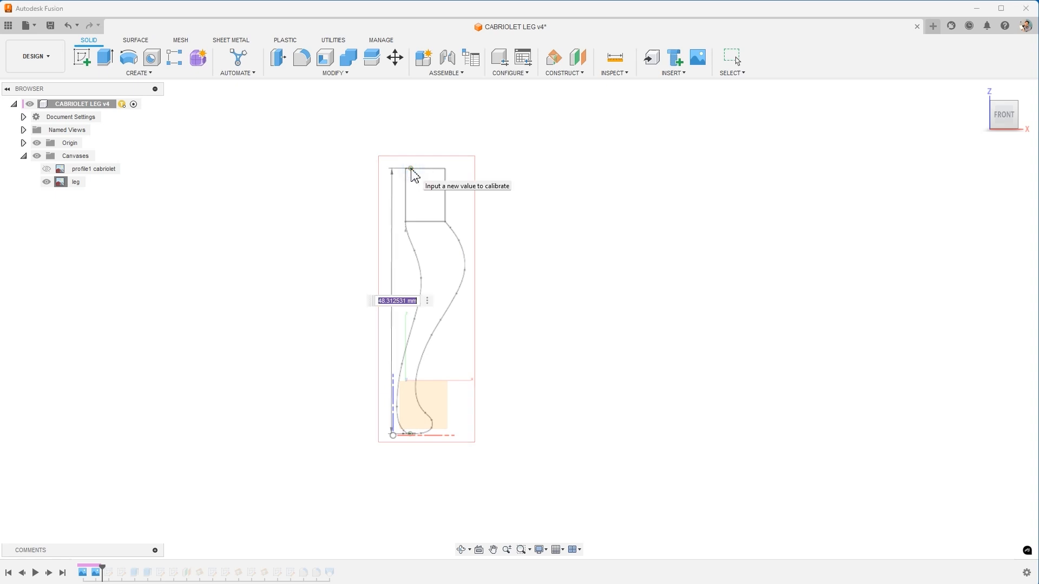
{"action": "mouse_move", "coordinate": [444, 444]}
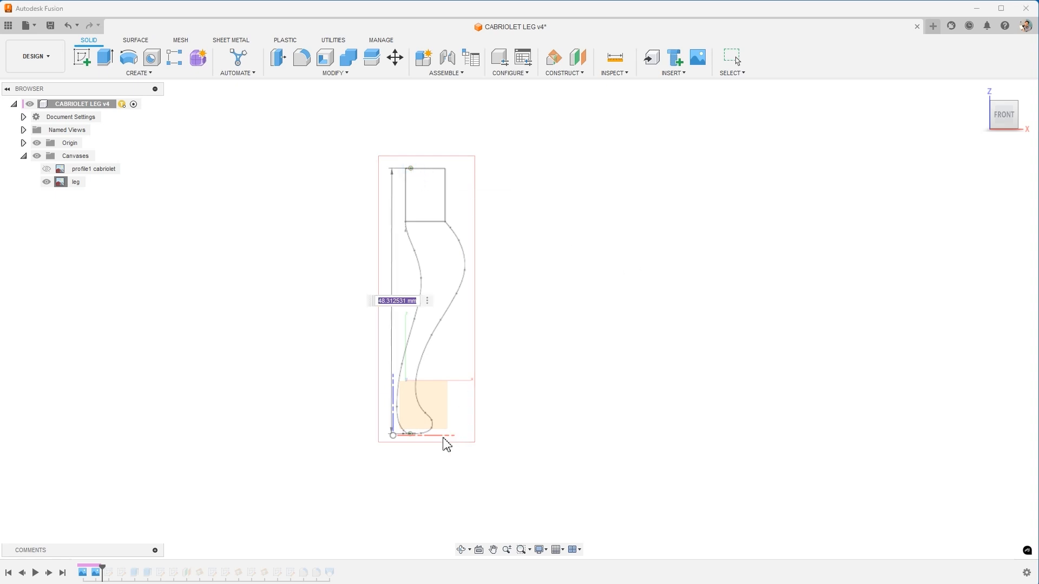
{"action": "mouse_move", "coordinate": [448, 192]}
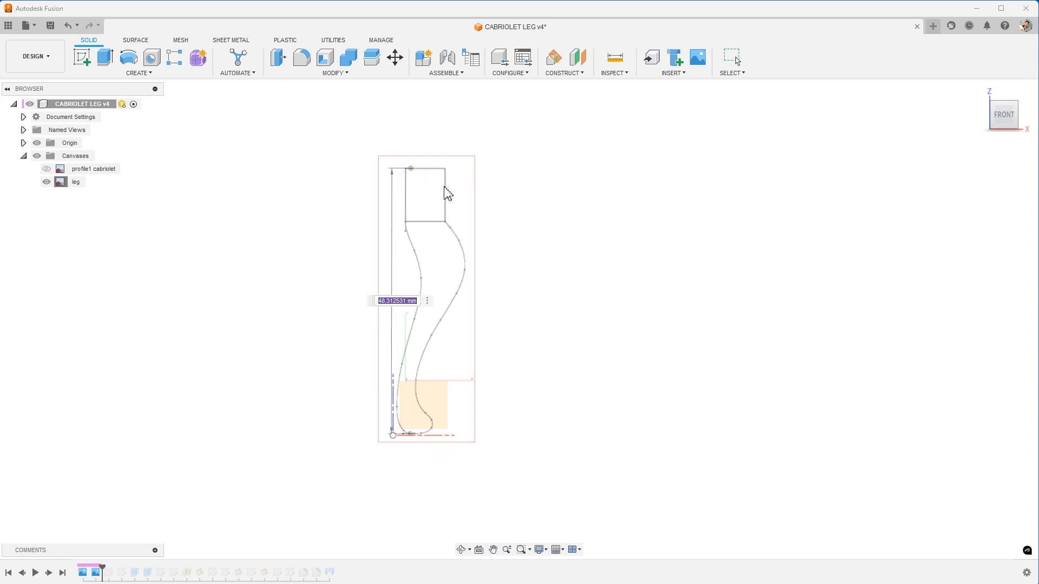
{"action": "mouse_move", "coordinate": [441, 217]}
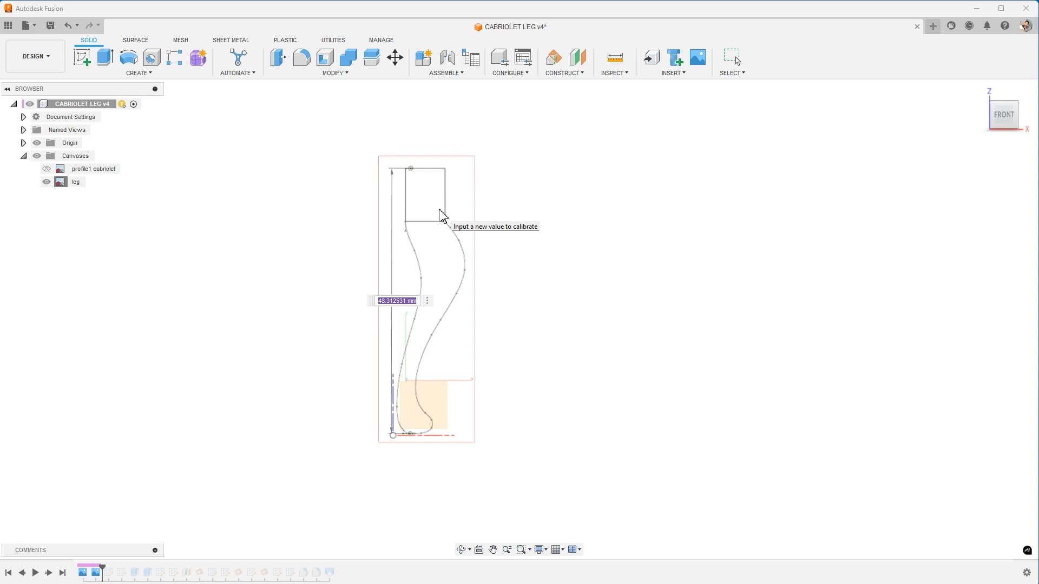
{"action": "mouse_move", "coordinate": [428, 220]}
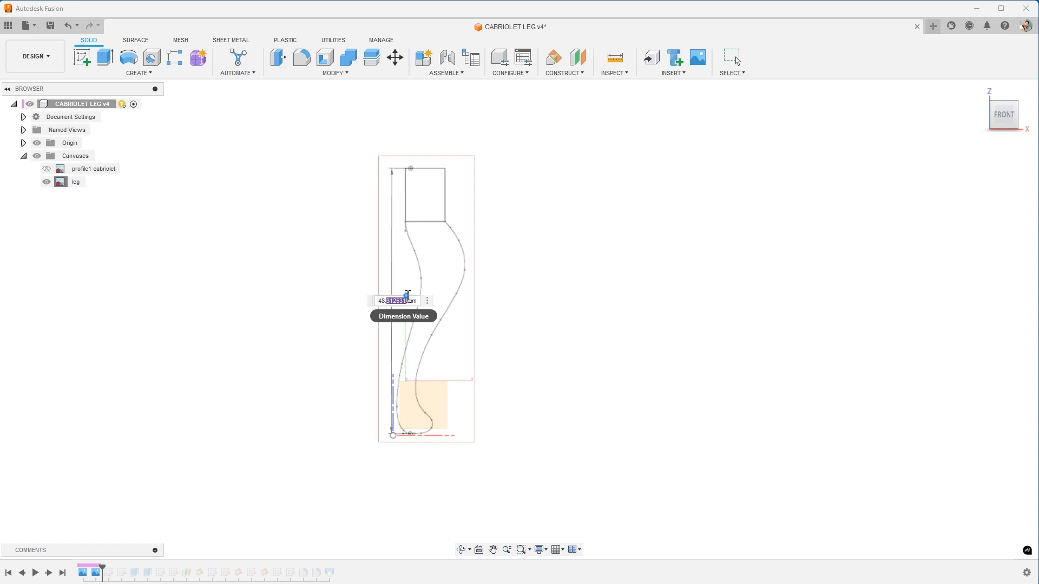
{"action": "type", "text": "760"}
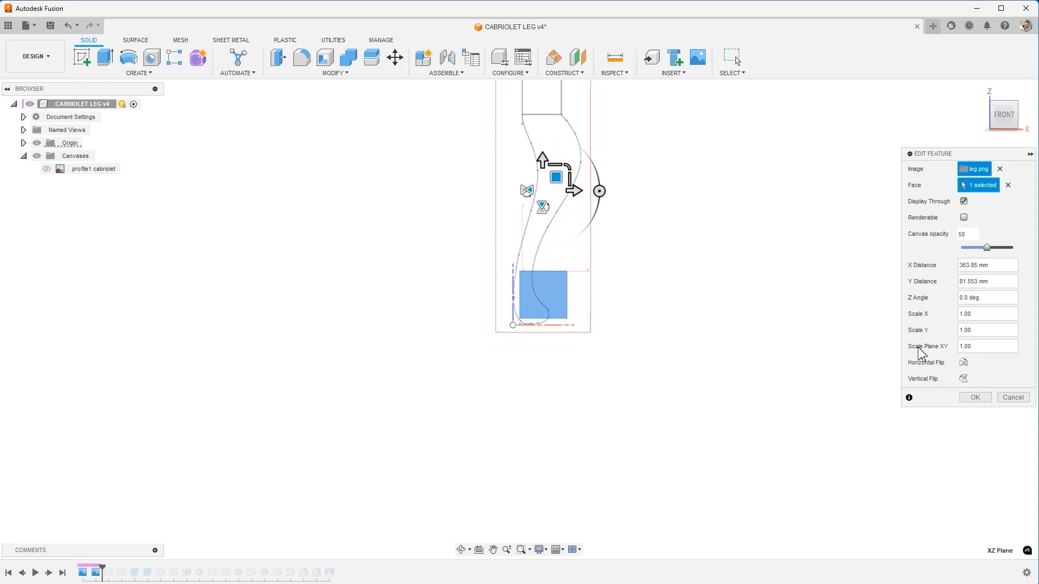
Step: Confirm the leg canvas position settings in the Edit Feature dialog
{"action": "left_click", "coordinate": [974, 397]}
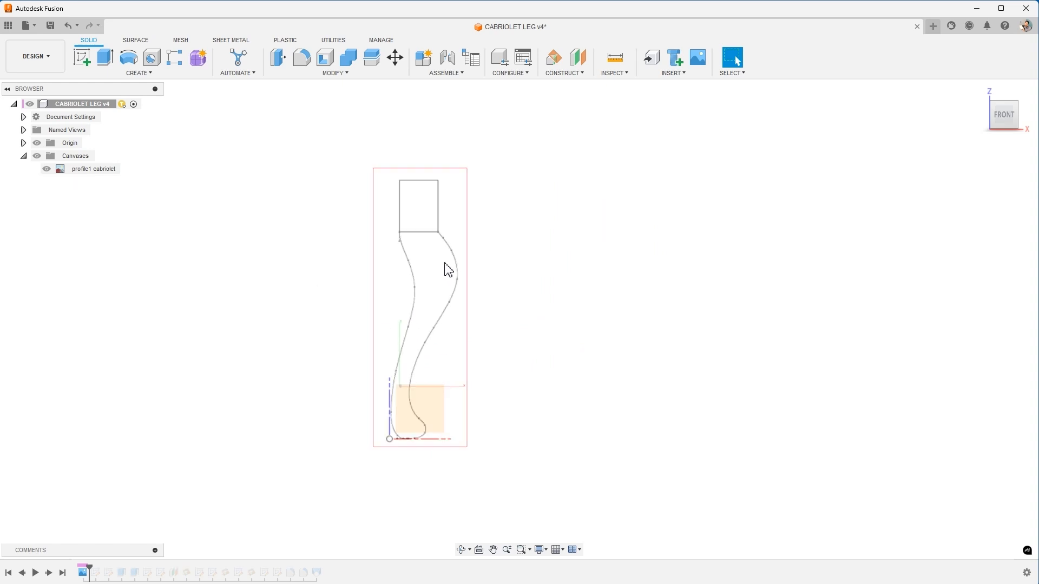
{"action": "mouse_move", "coordinate": [82, 57]}
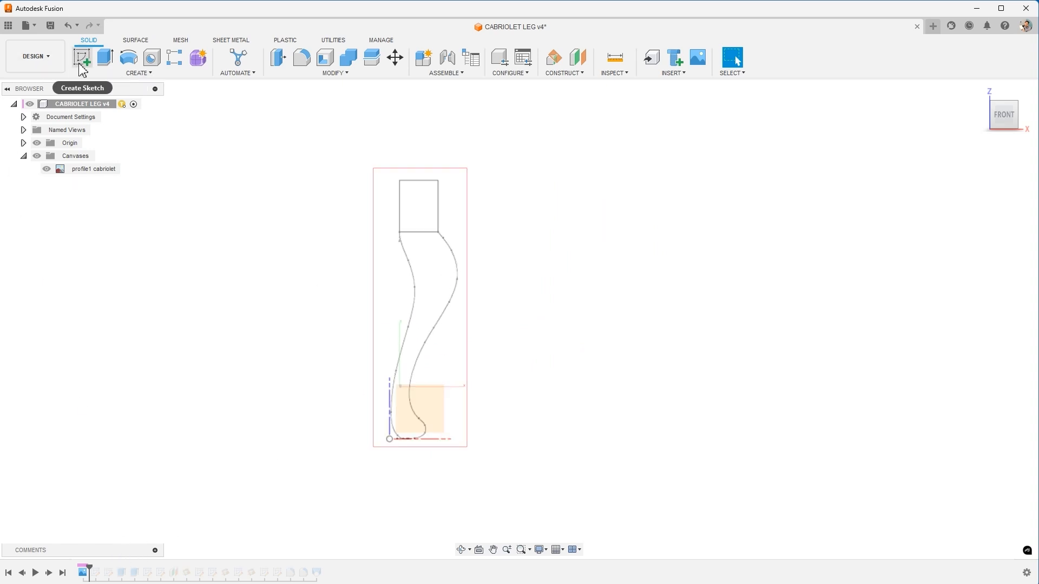
Step: Start Sketch19 on the front plane and trace both curved leg sides with splines
{"action": "left_click", "coordinate": [81, 57]}
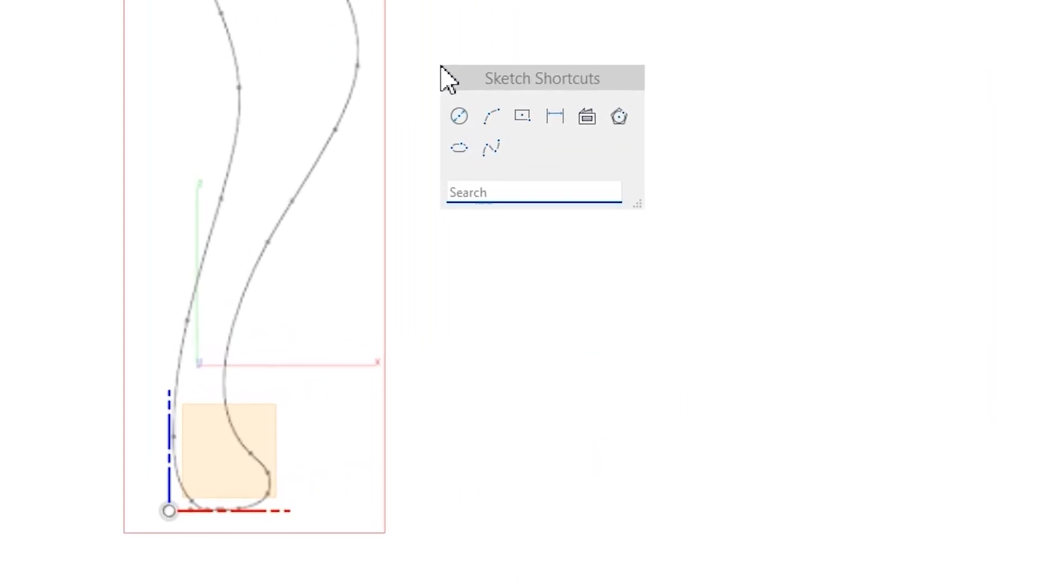
{"action": "type", "text": "splin"}
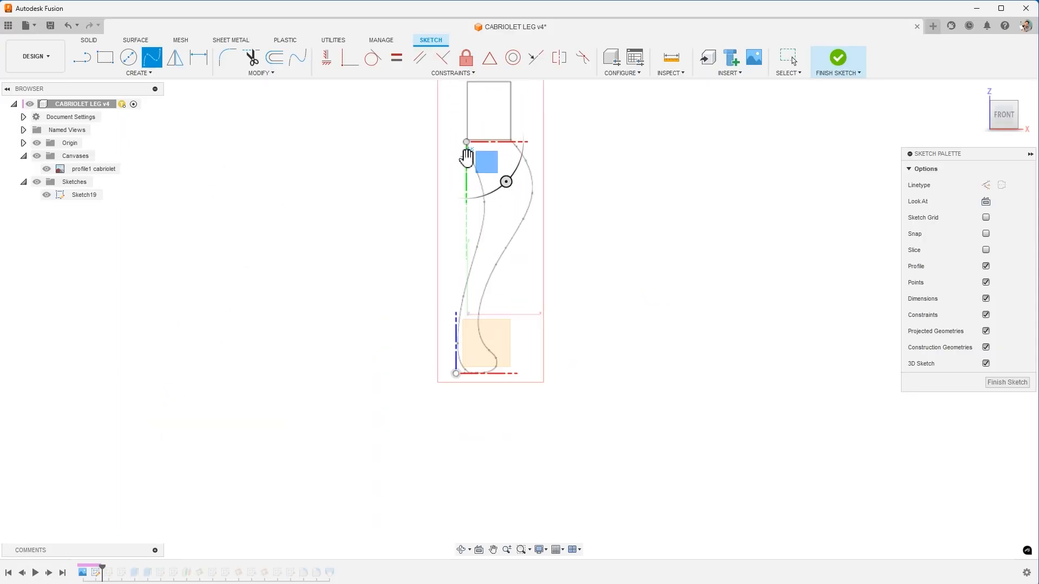
{"action": "scroll", "scroll_direction": "up", "scroll_amount": 3}
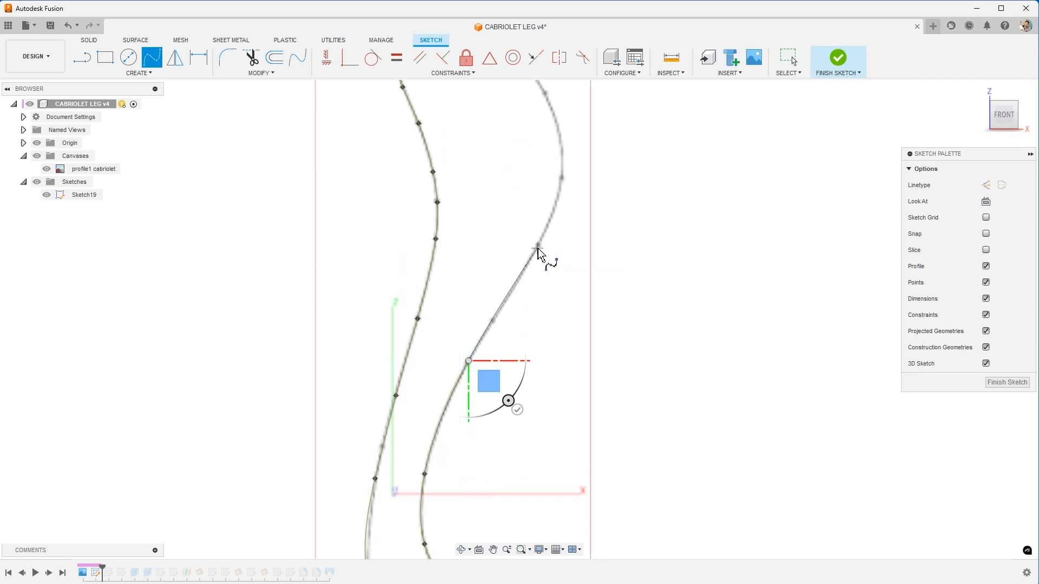
{"action": "scroll", "scroll_direction": "down", "scroll_amount": 3}
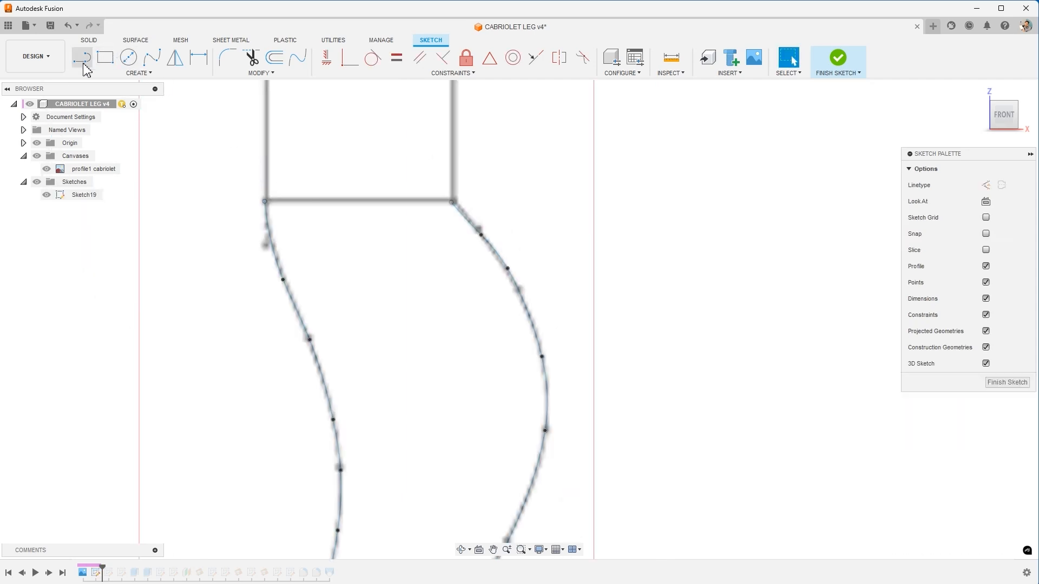
Step: Close the top of the leg outline with a line, forming a four-curve closed profile (~1000.7 mm)
{"action": "left_click", "coordinate": [82, 57]}
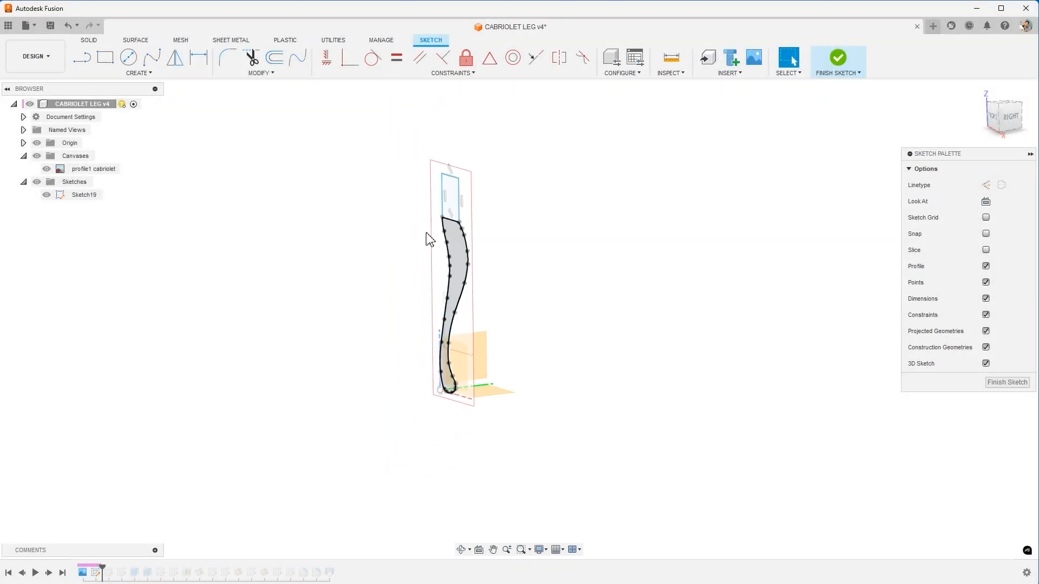
{"action": "left_click", "coordinate": [464, 288]}
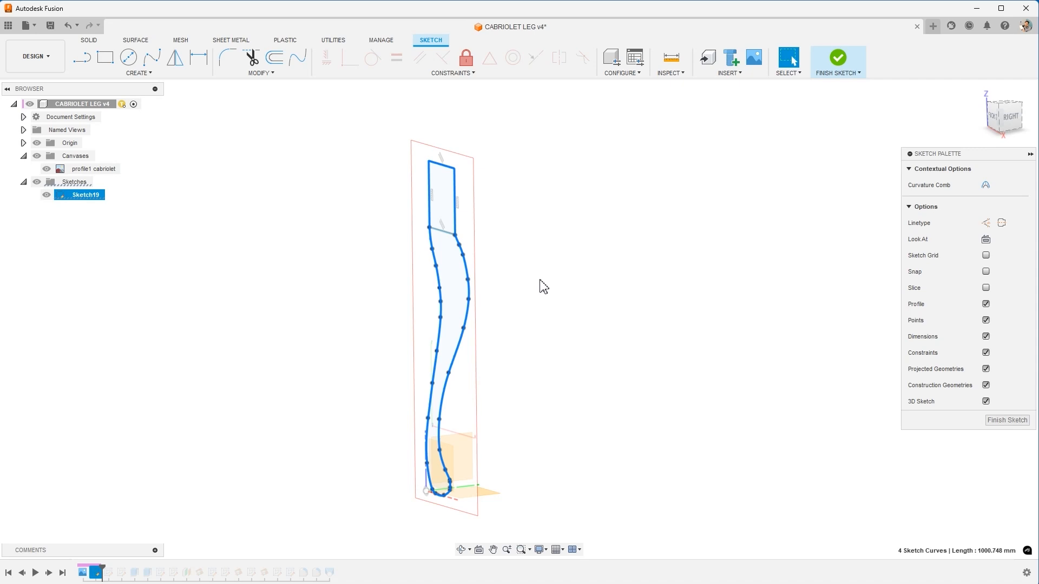
{"action": "mouse_move", "coordinate": [826, 68]}
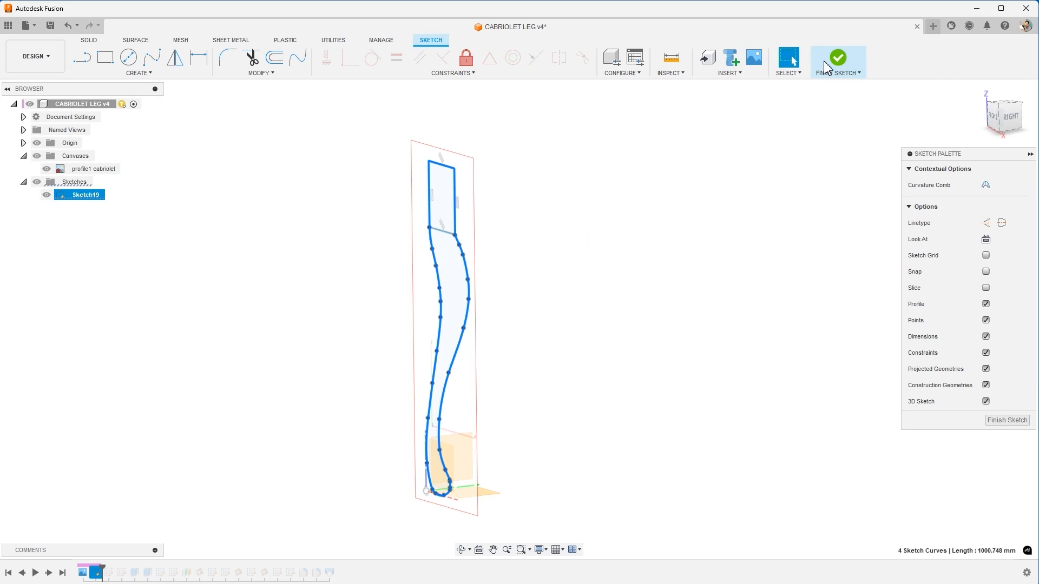
Step: Finish Sketch19 and start Sketch20 on the YZ plane holding a moved copy of the leg outline
{"action": "left_click", "coordinate": [836, 56]}
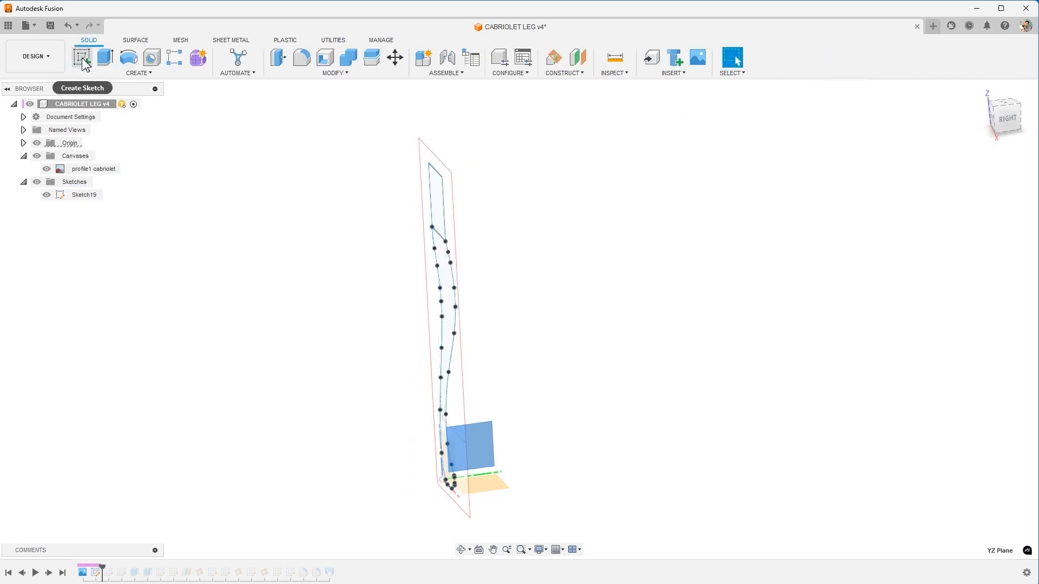
{"action": "left_click", "coordinate": [82, 57]}
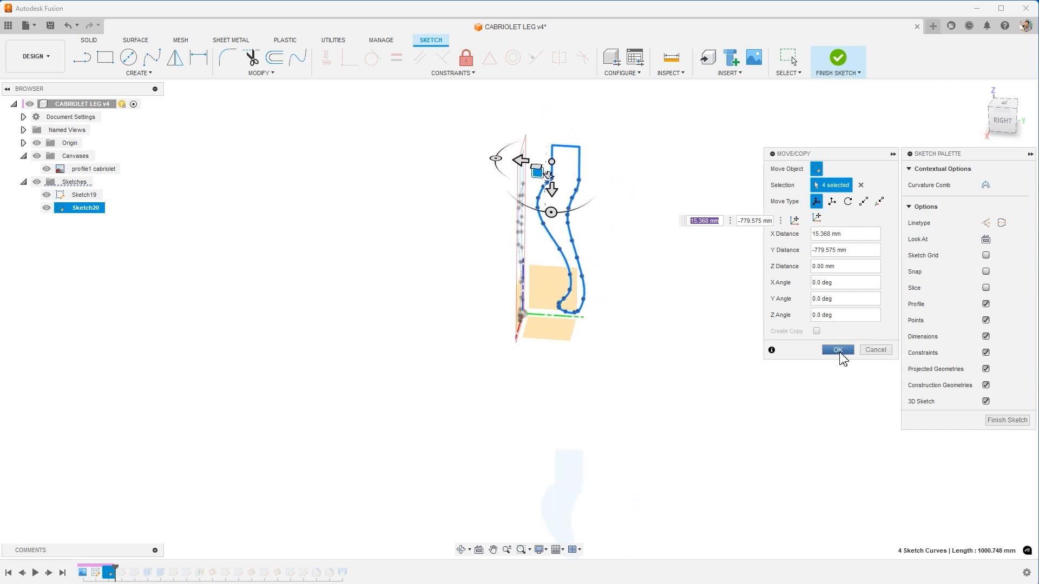
{"action": "left_click", "coordinate": [836, 349]}
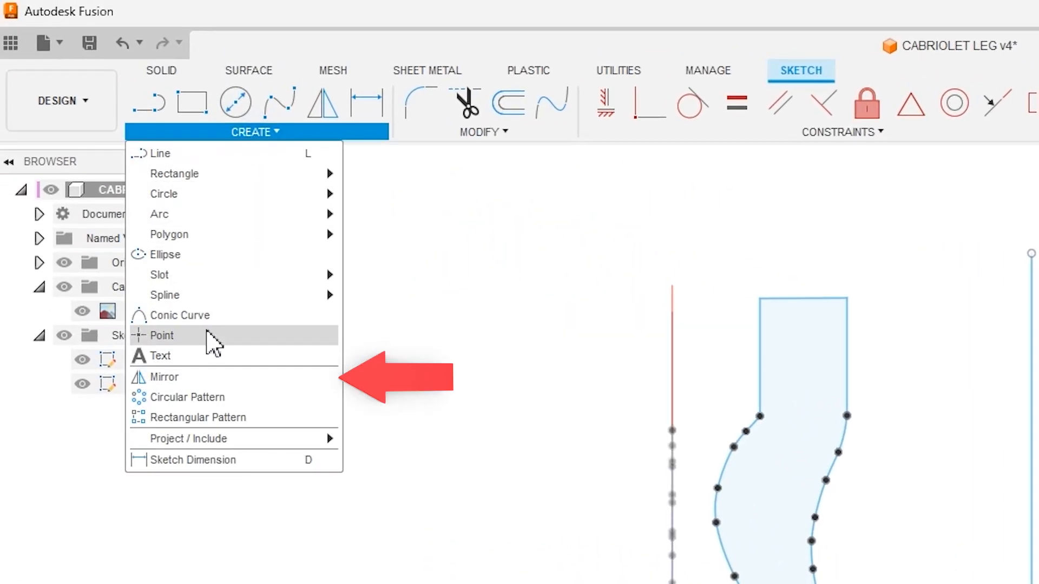
{"action": "left_click", "coordinate": [164, 376]}
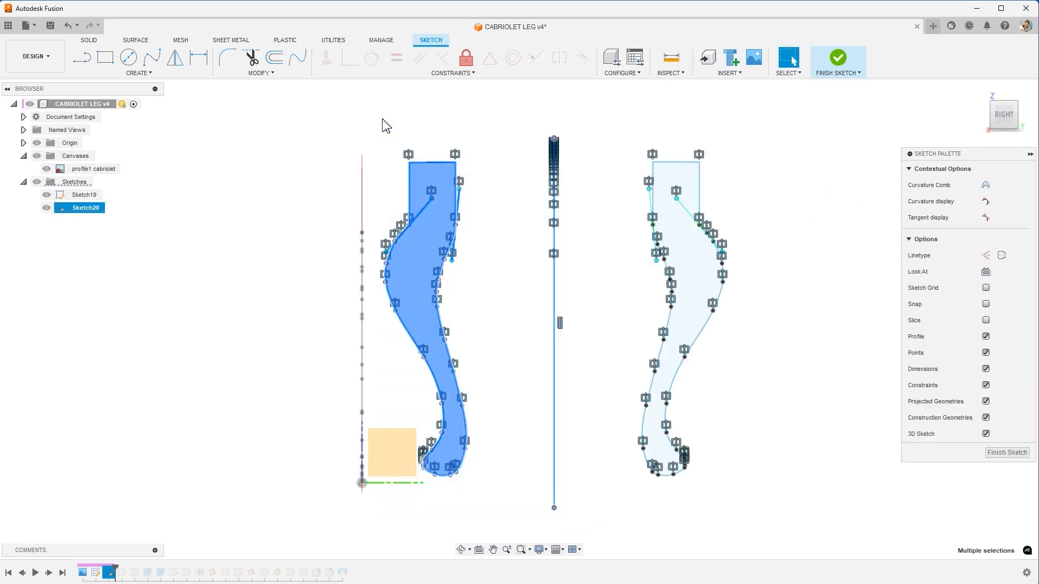
Step: Move the side leg outline so its foot sits at the origin, perpendicular to the front profile
{"action": "left_click", "coordinate": [699, 225]}
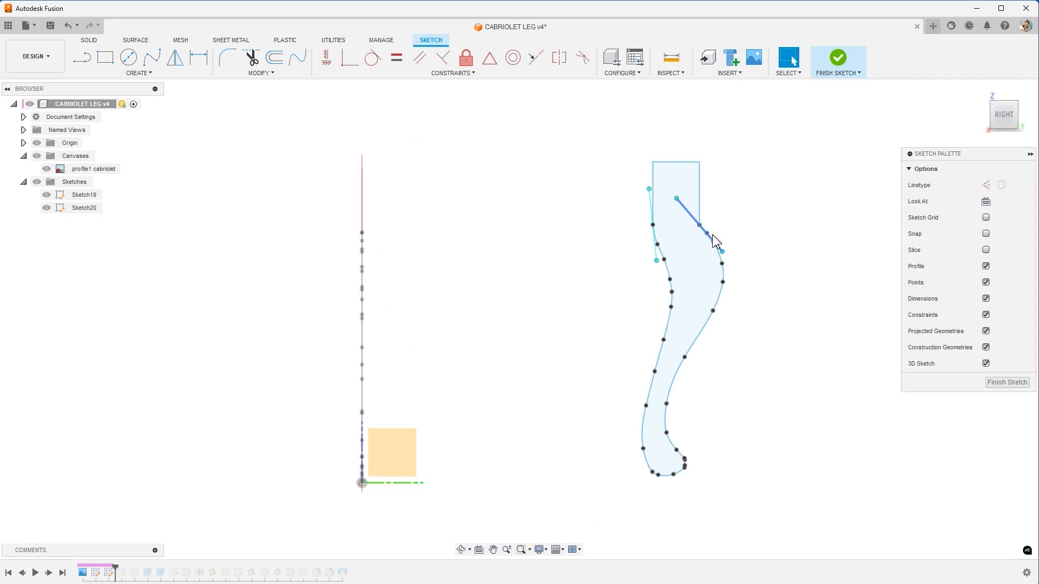
{"action": "right_click", "coordinate": [715, 240]}
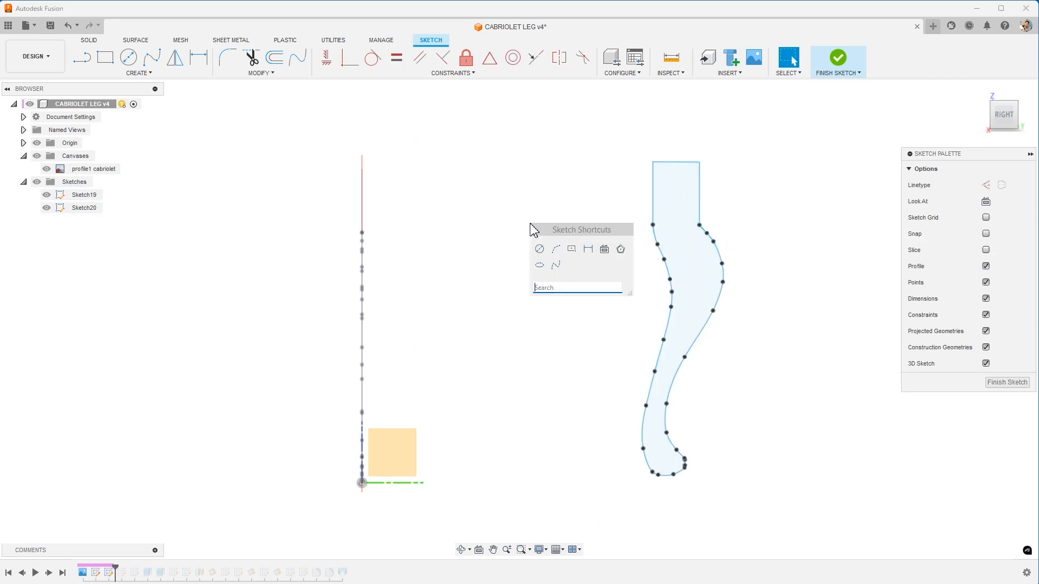
{"action": "type", "text": "m"}
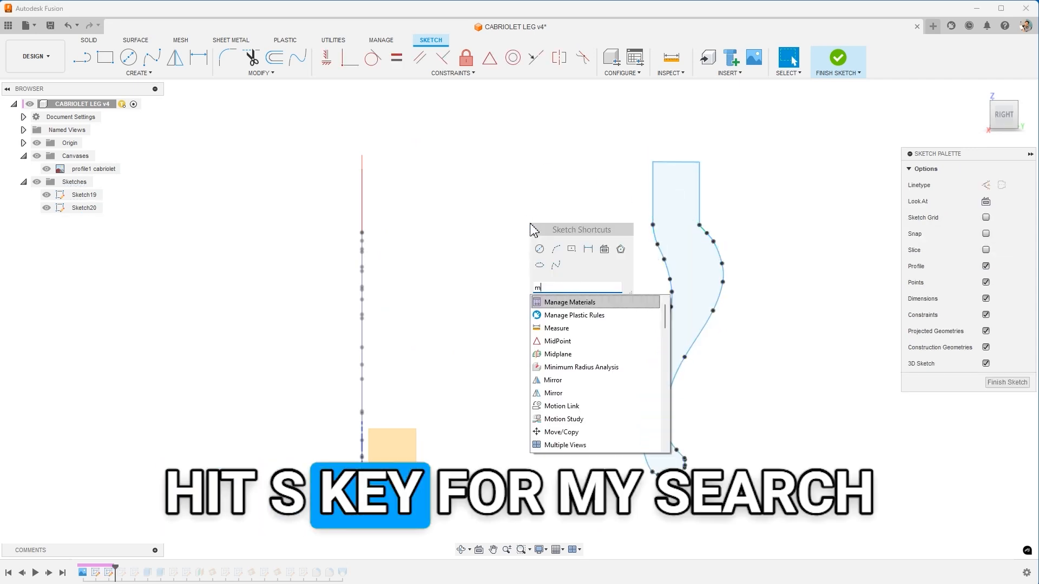
{"action": "type", "text": "ove"}
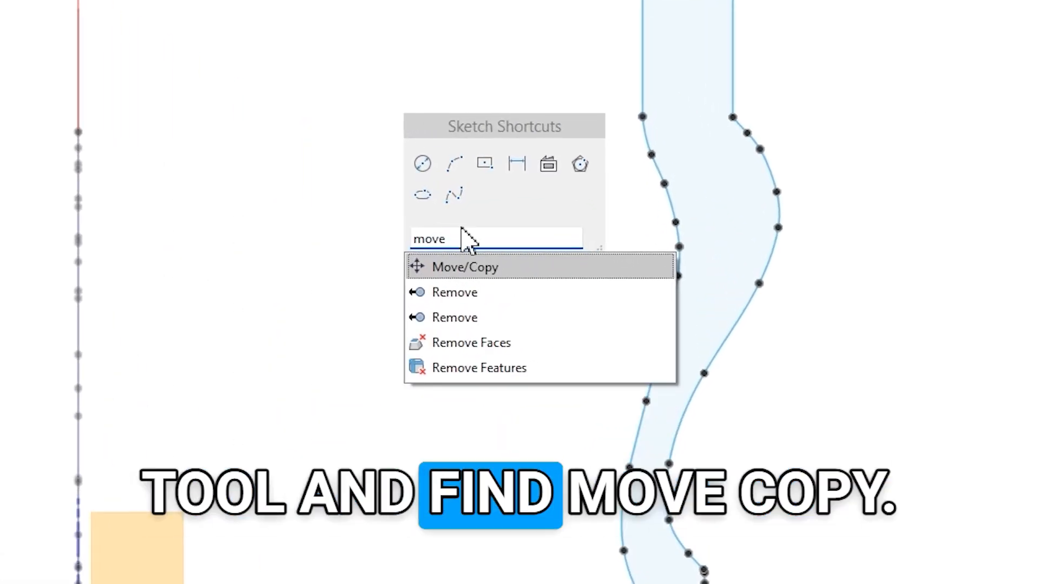
{"action": "left_click", "coordinate": [465, 266]}
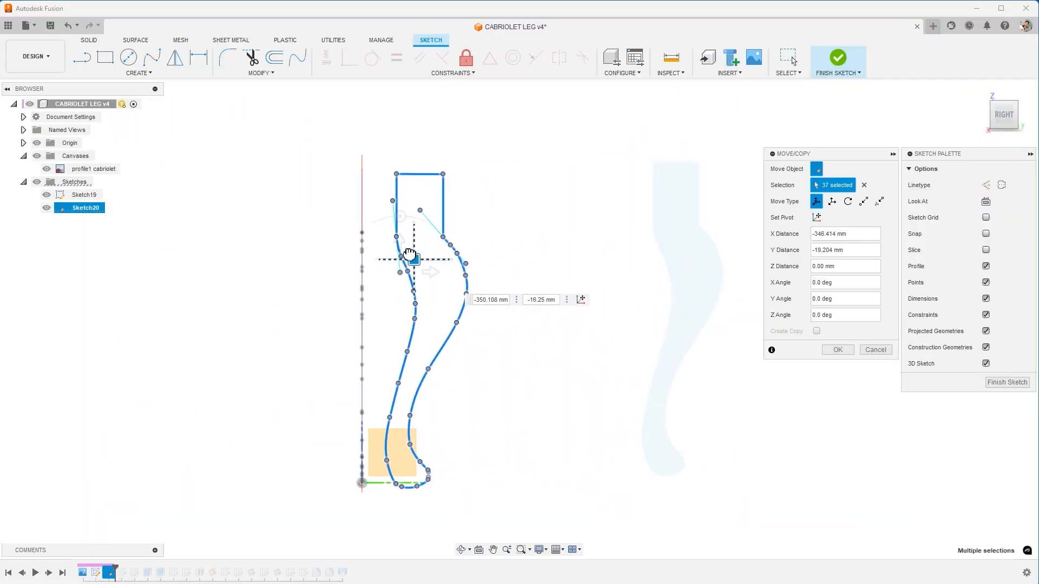
{"action": "left_click", "coordinate": [836, 349]}
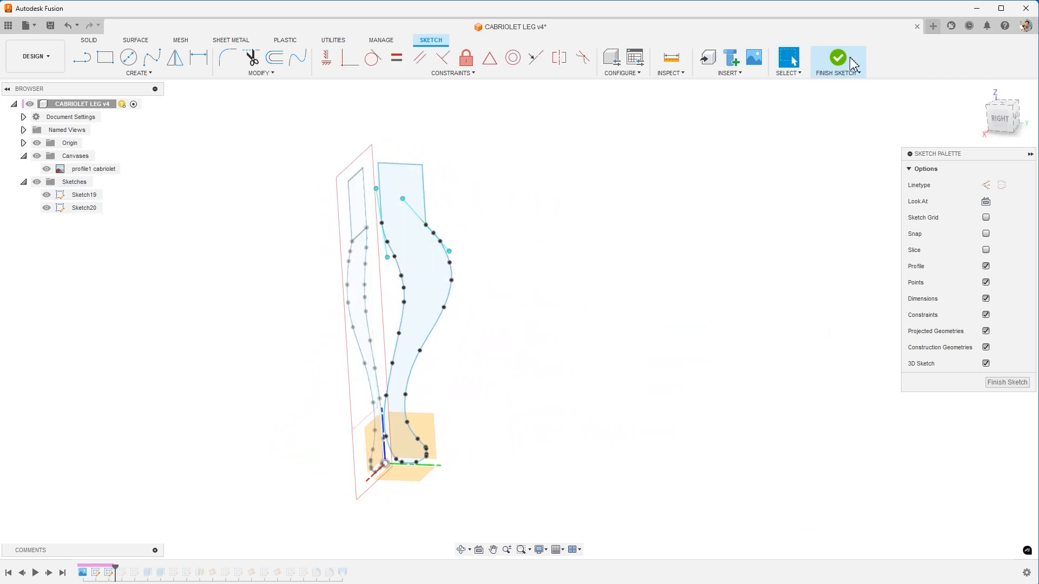
Step: Extrude the leg profile regions 270 mm with the Intersect operation to form the shaped leg solid
{"action": "left_click", "coordinate": [836, 57]}
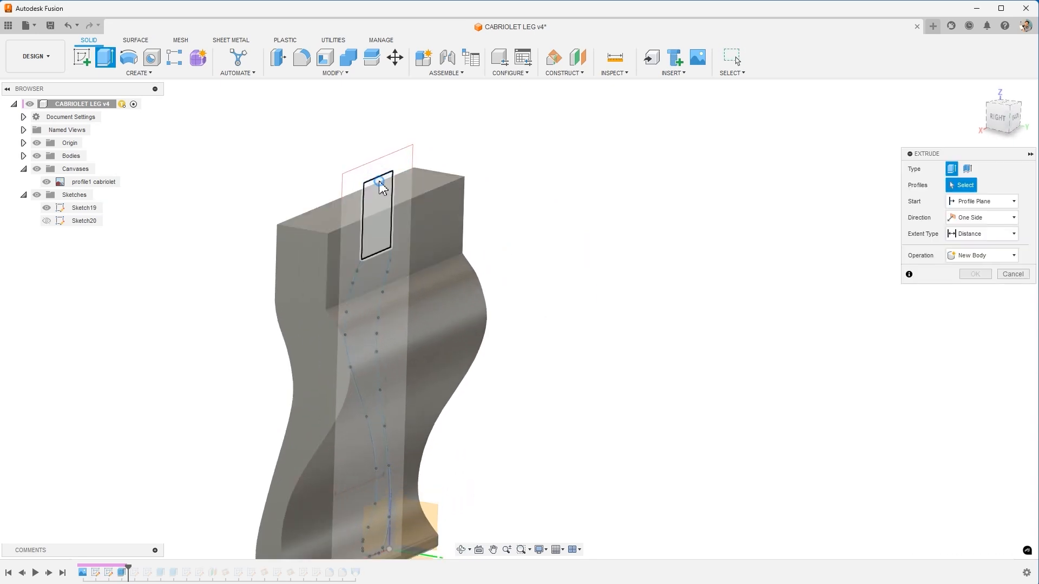
{"action": "left_click", "coordinate": [378, 212]}
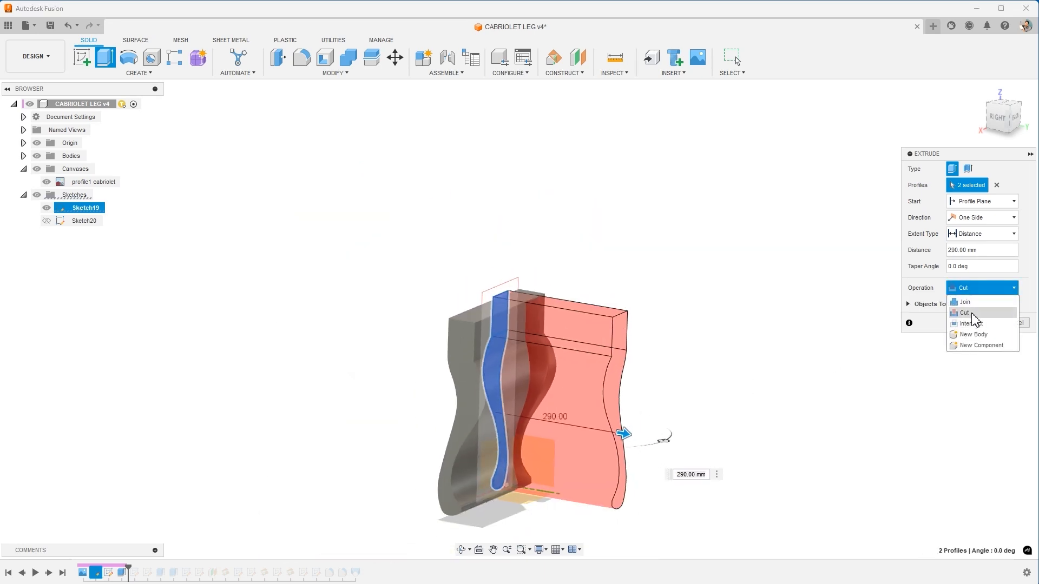
{"action": "left_click", "coordinate": [965, 302]}
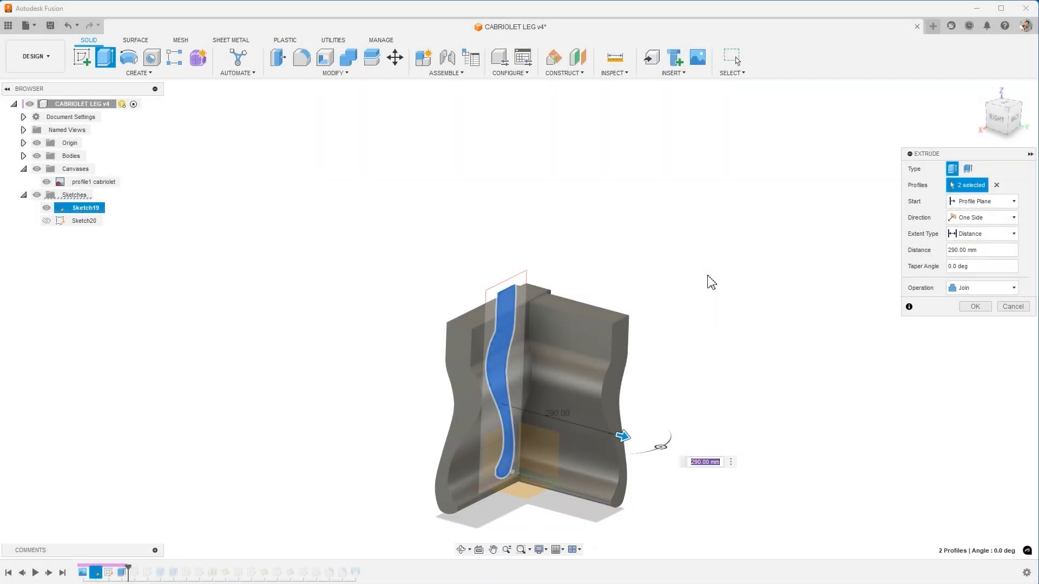
{"action": "left_click", "coordinate": [1012, 306]}
{"action": "type", "text": "270"}
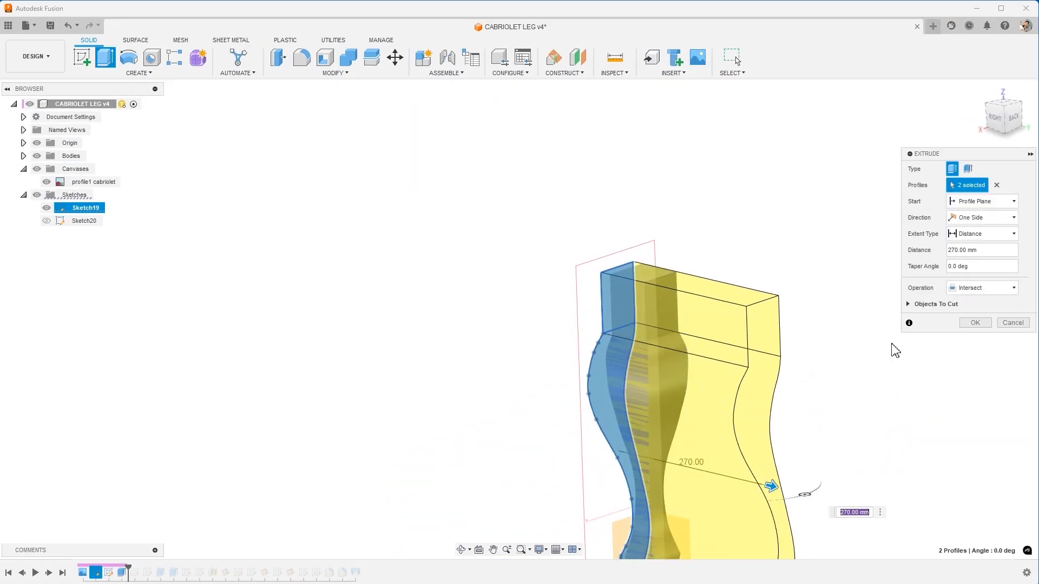
{"action": "left_click", "coordinate": [974, 322]}
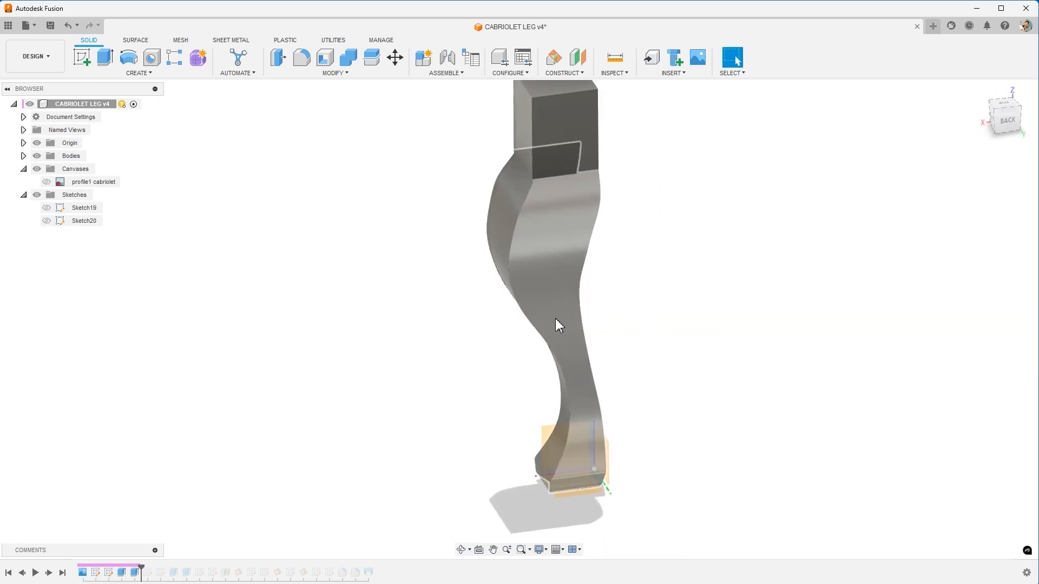
{"action": "mouse_move", "coordinate": [585, 390]}
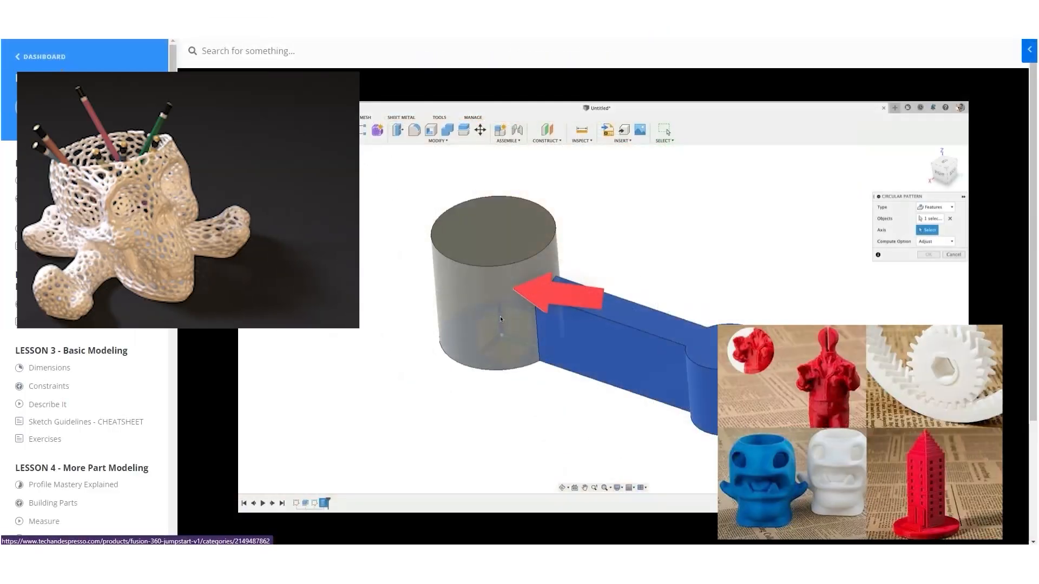
Step: Open the Sketch Guidelines - Cheatsheet lesson from the Fusion 360 Jumpstart course sidebar
{"action": "left_click", "coordinate": [85, 421]}
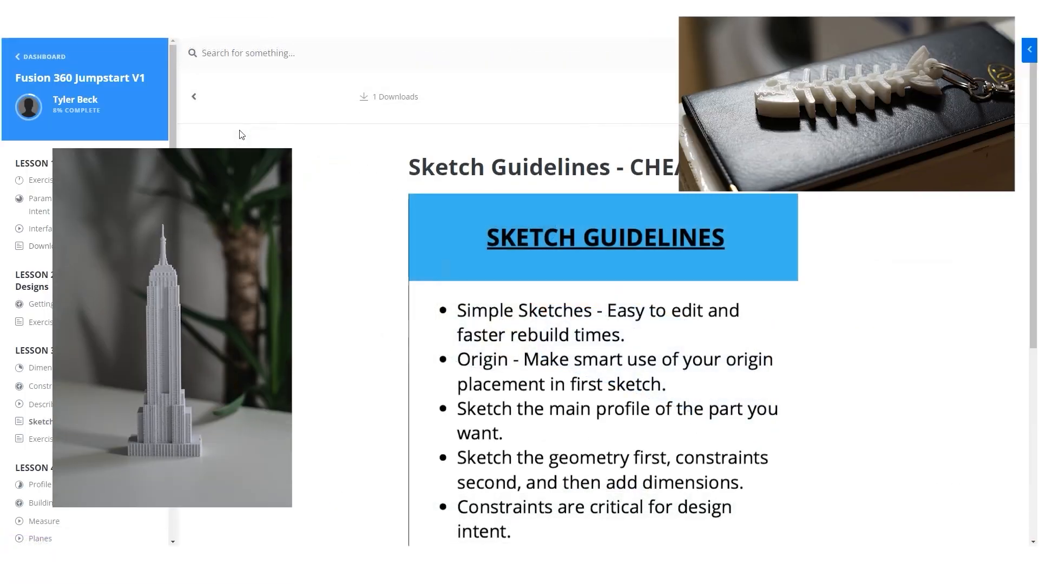